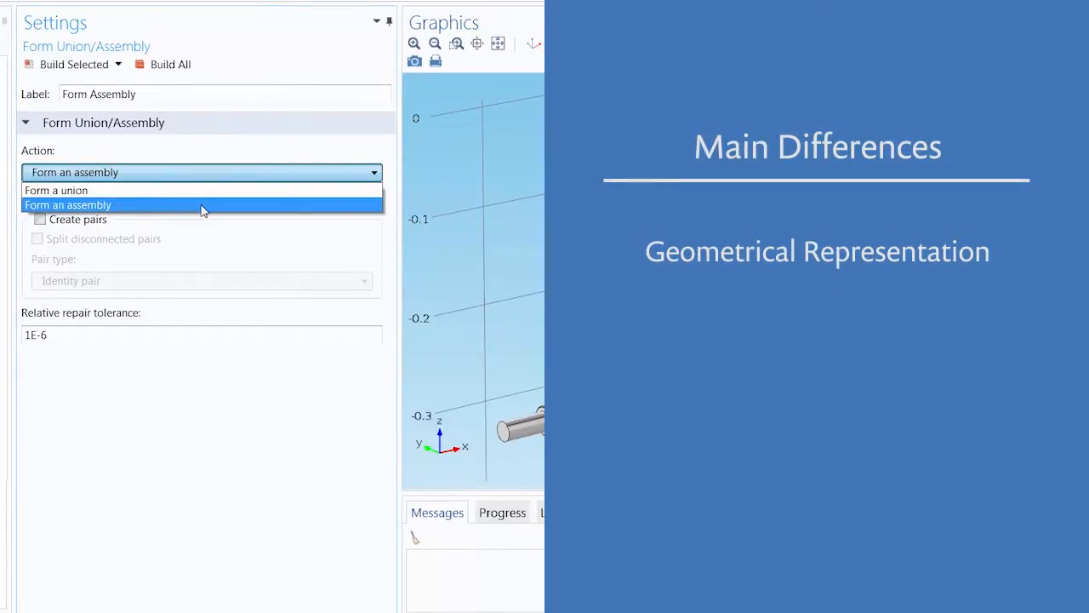
Step: Set the engine geometry's finalizing Action to Form an assembly
{"action": "left_click", "coordinate": [203, 204]}
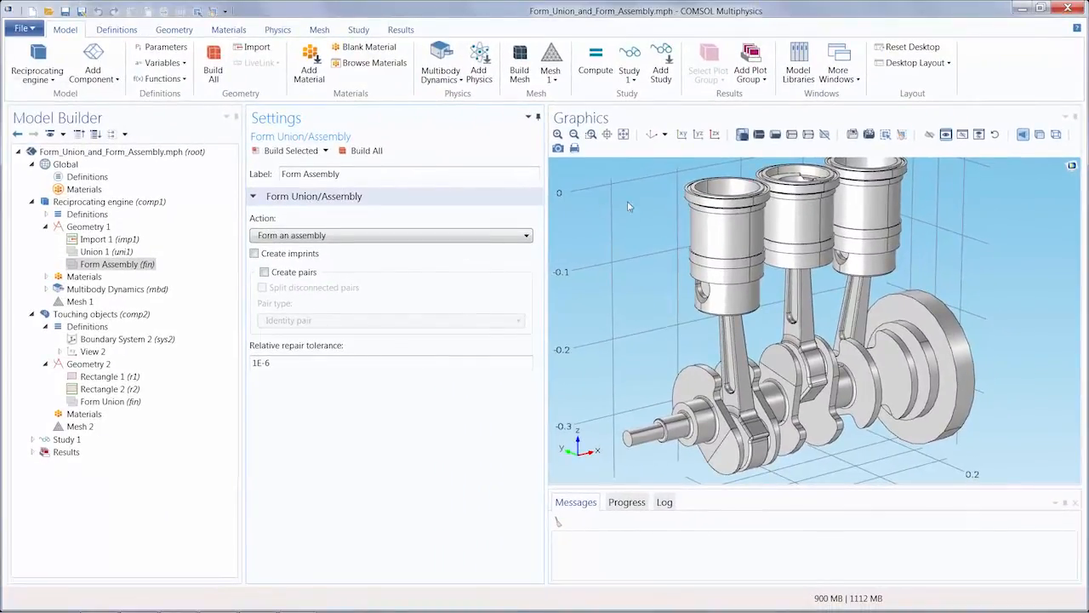
Step: Select the middle piston and bring up the Selection List of engine solids
{"action": "left_click", "coordinate": [798, 222]}
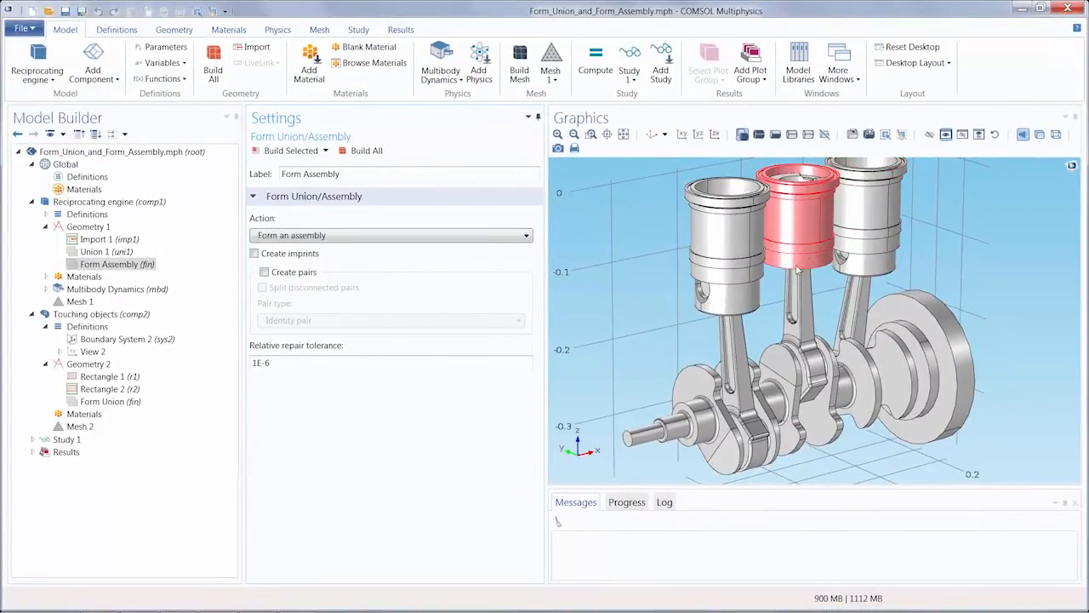
{"action": "left_click", "coordinate": [838, 62]}
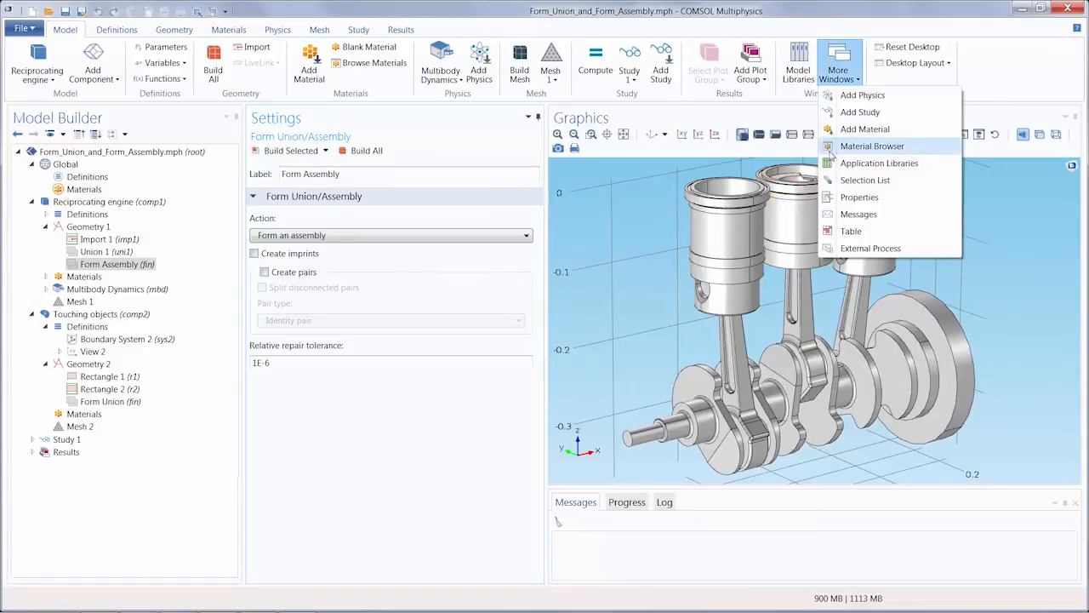
{"action": "left_click", "coordinate": [865, 179]}
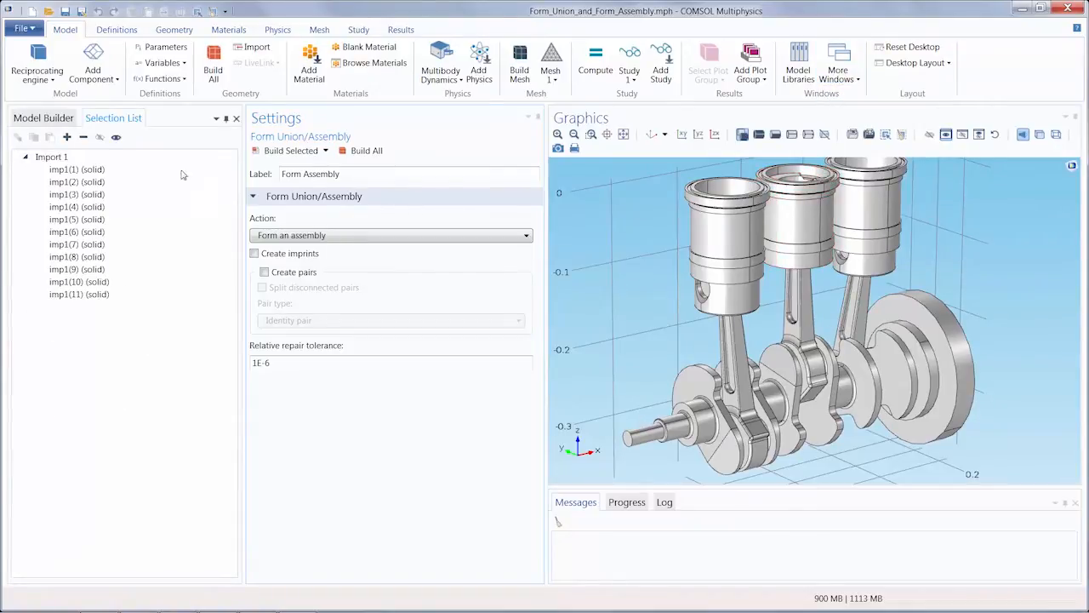
Step: Highlight engine solids imp1(3), imp1(4), imp1(6) and imp1(7) from the list
{"action": "left_click", "coordinate": [77, 194]}
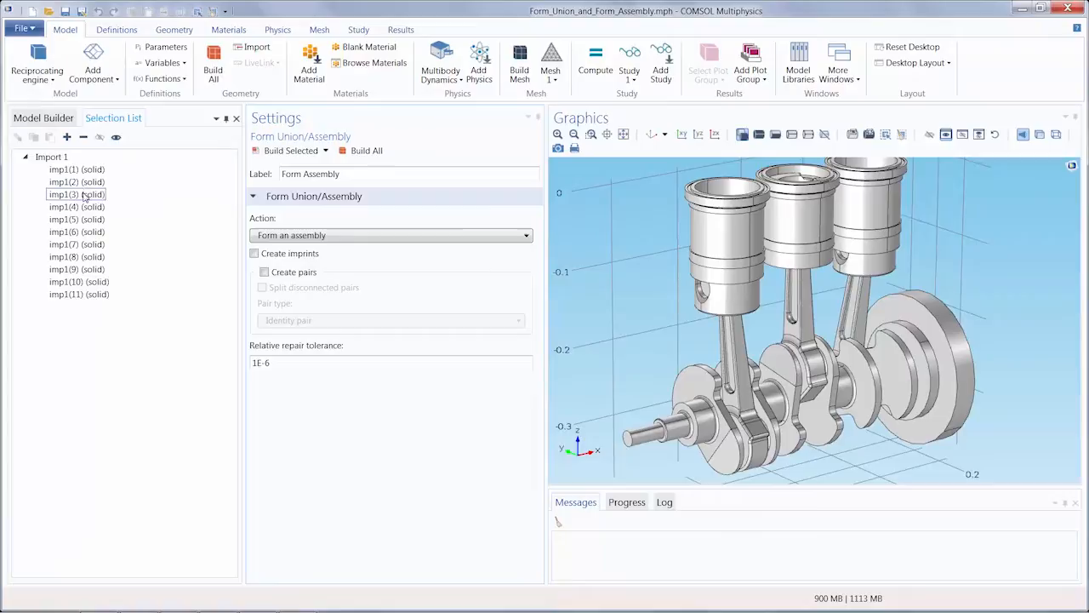
{"action": "left_click", "coordinate": [75, 206]}
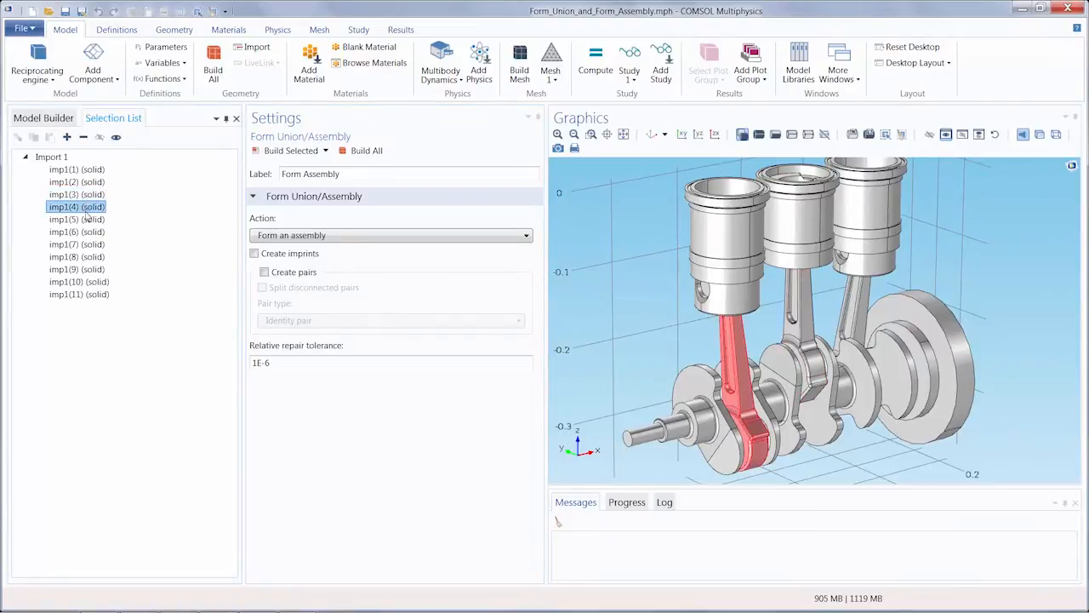
{"action": "left_click", "coordinate": [77, 231]}
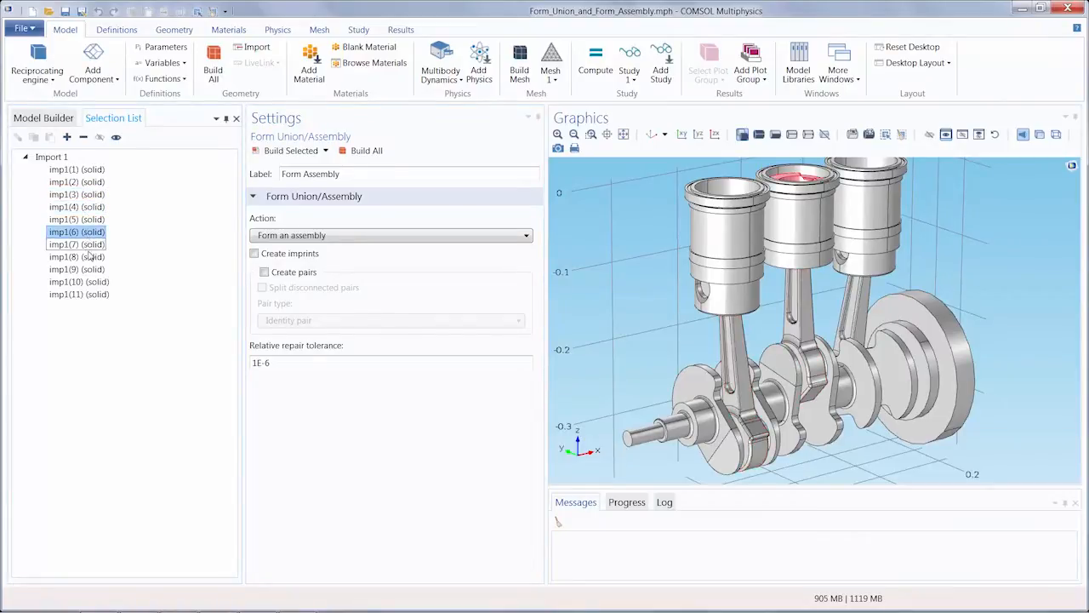
{"action": "left_click", "coordinate": [77, 256]}
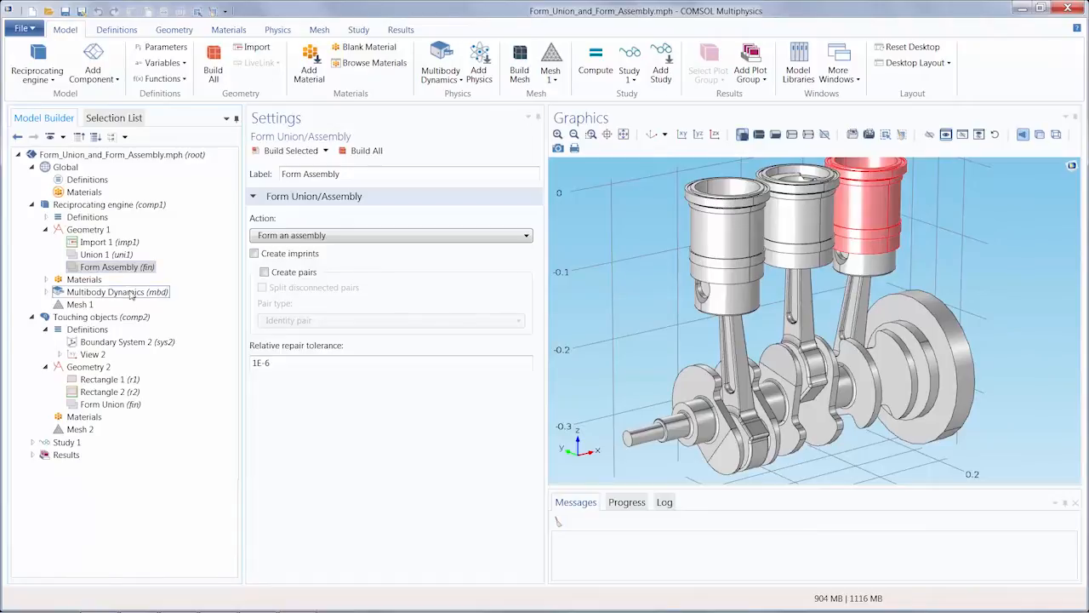
Step: Show geometry labels r1 and r2 on the Touching objects rectangles and select Form Union
{"action": "left_click", "coordinate": [100, 316]}
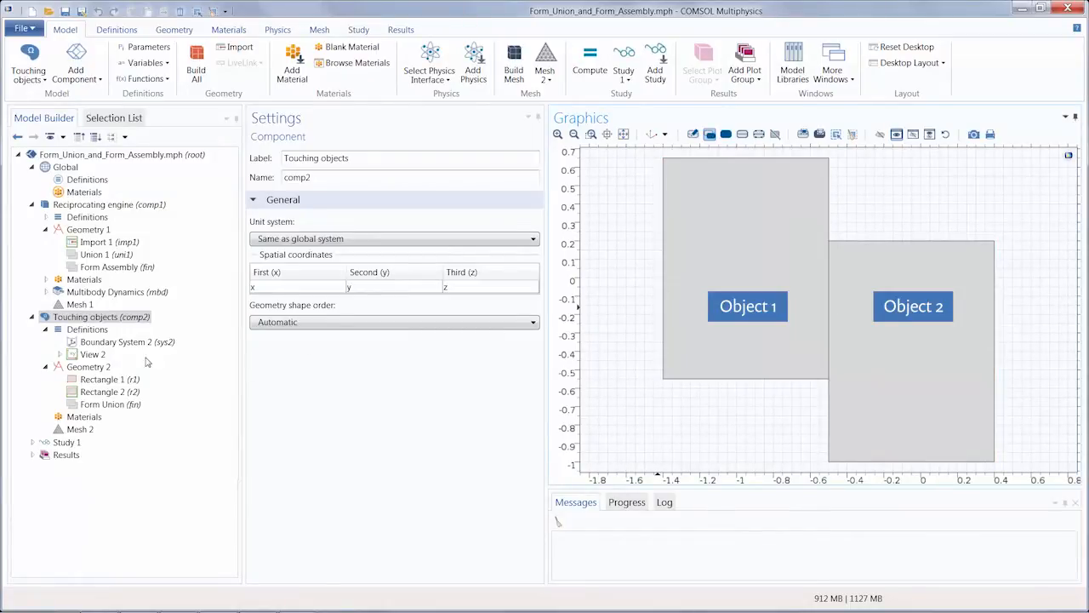
{"action": "left_click", "coordinate": [93, 353]}
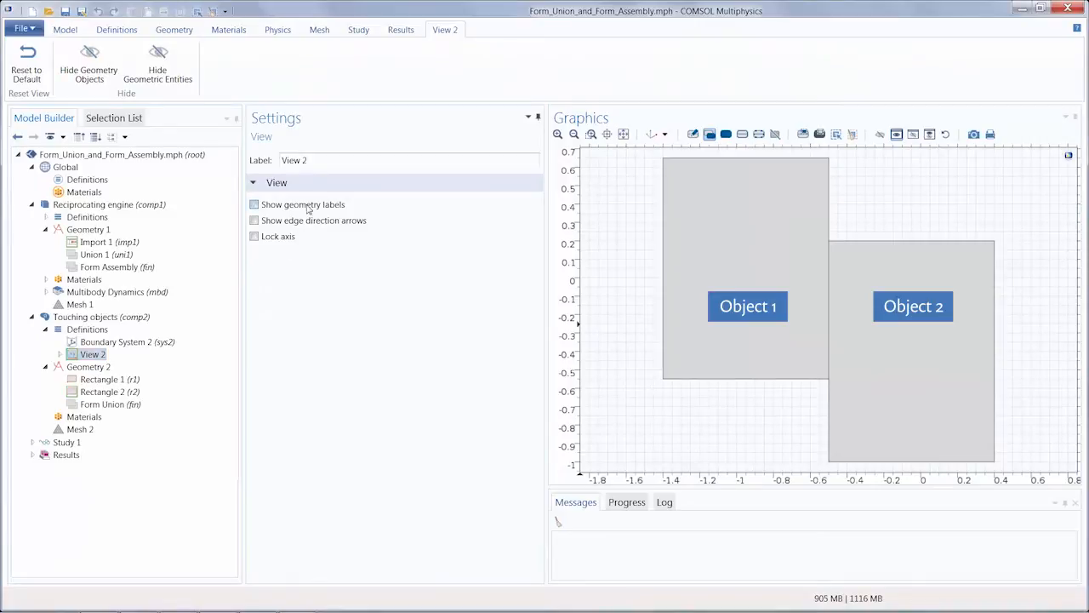
{"action": "left_click", "coordinate": [253, 204]}
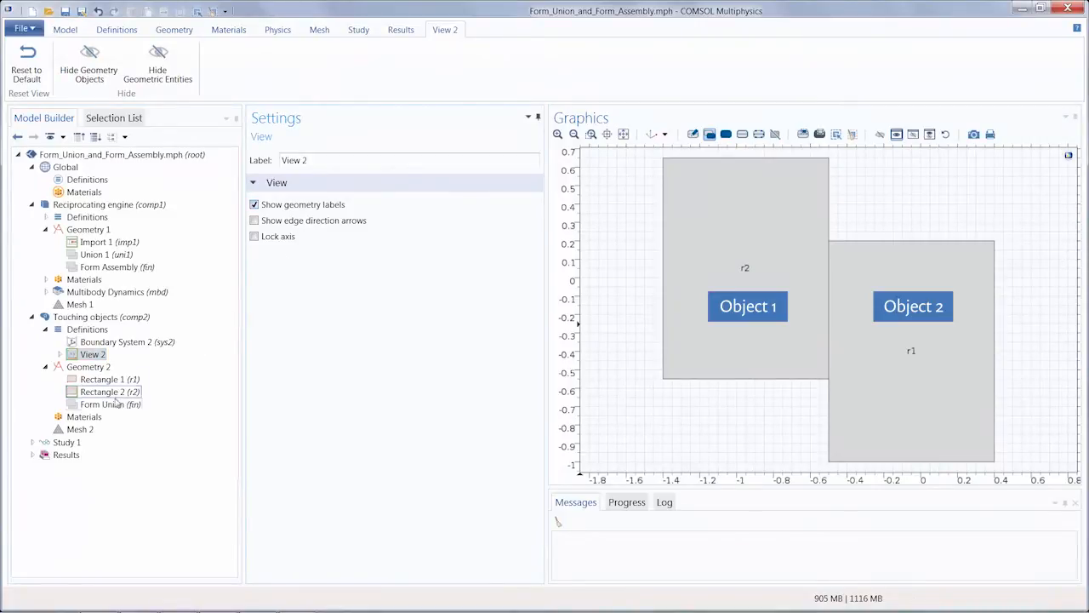
{"action": "left_click", "coordinate": [110, 403]}
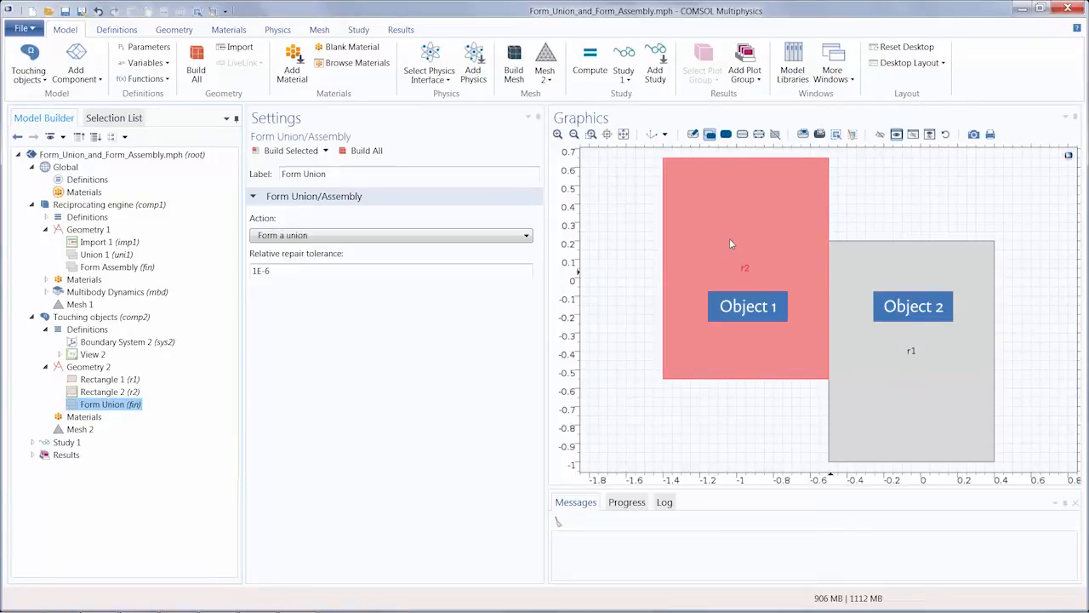
Step: Build the rectangle union (2 domains, 9 boundaries, 8 vertices) and show Mesh 2's domains
{"action": "left_click", "coordinate": [365, 150]}
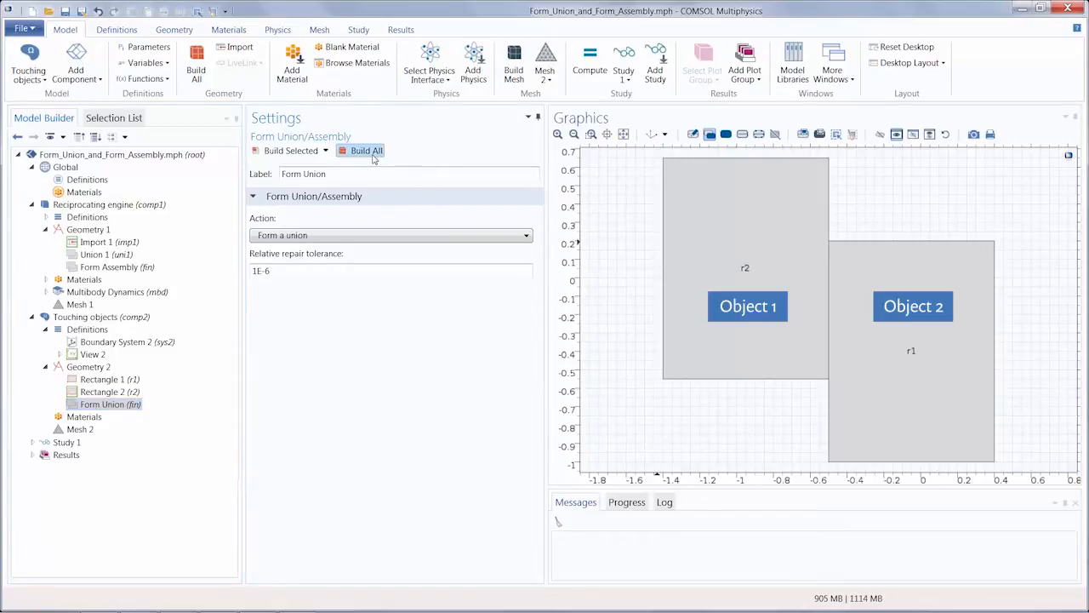
{"action": "left_click", "coordinate": [366, 151]}
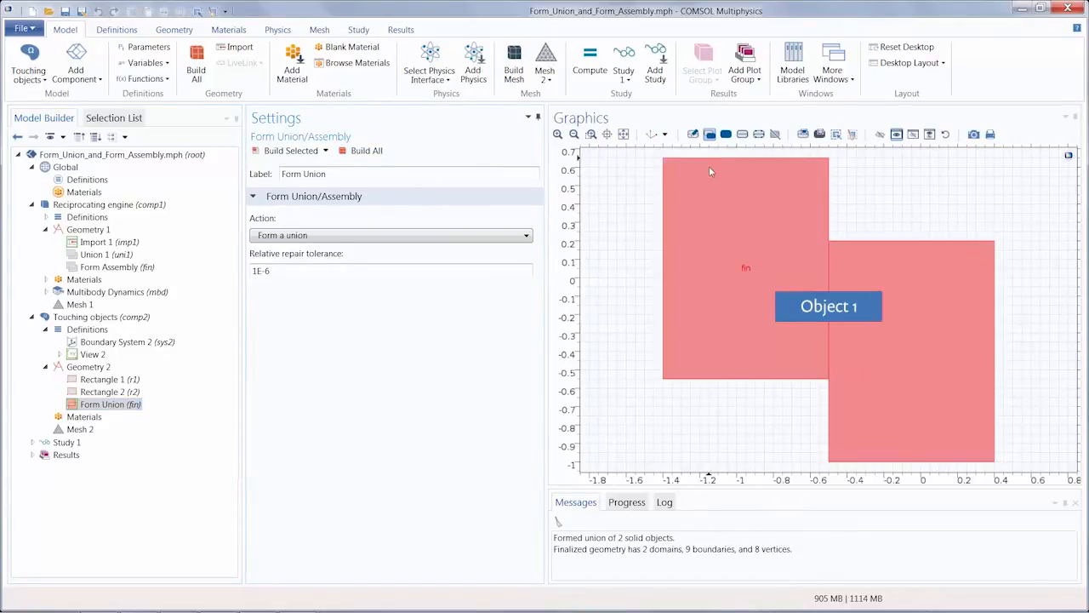
{"action": "mouse_move", "coordinate": [711, 177]}
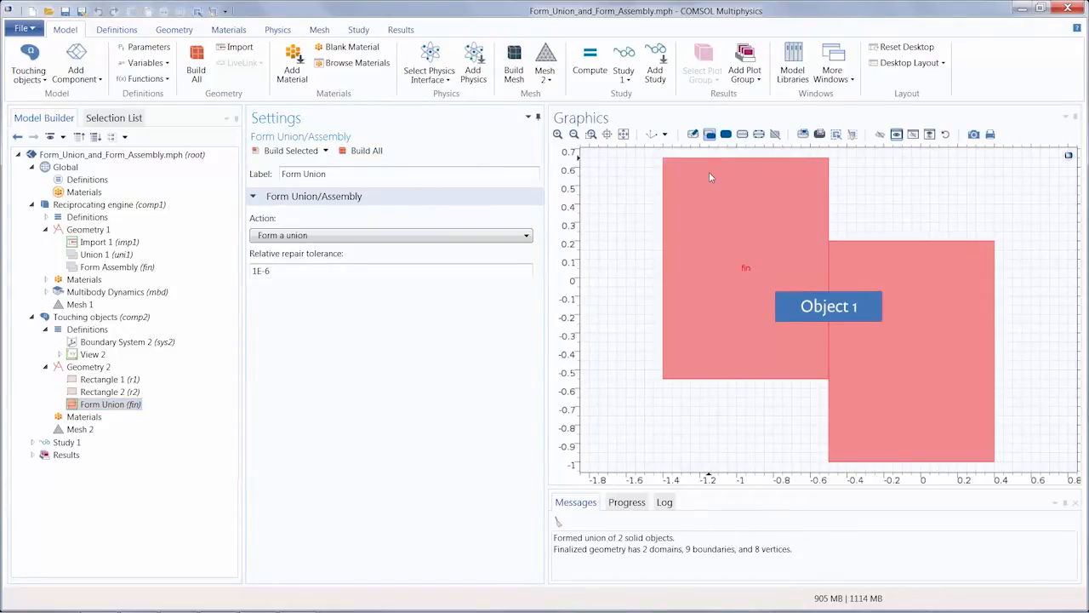
{"action": "left_click", "coordinate": [80, 429]}
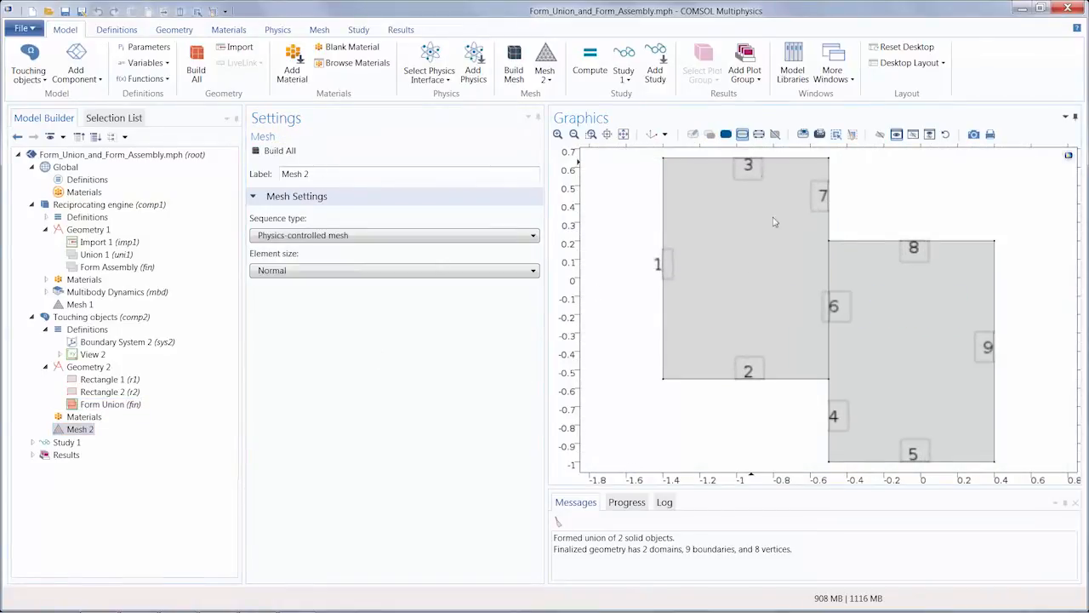
{"action": "left_click", "coordinate": [829, 306]}
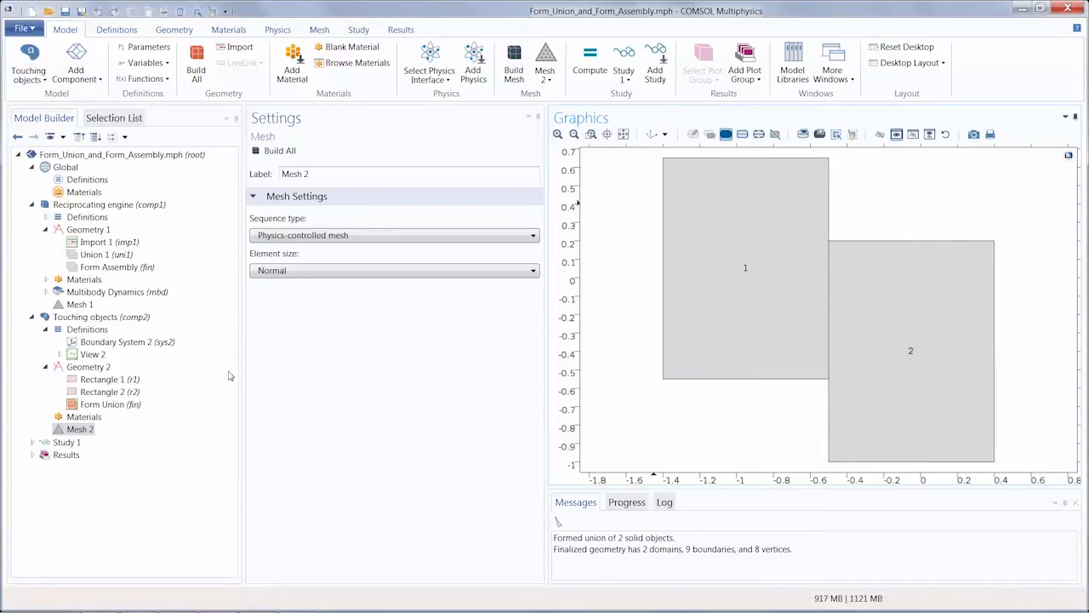
Step: Form an assembly with pairs, select Mesh 2, and highlight shared-edge boundaries 4 and 5
{"action": "left_click", "coordinate": [110, 403]}
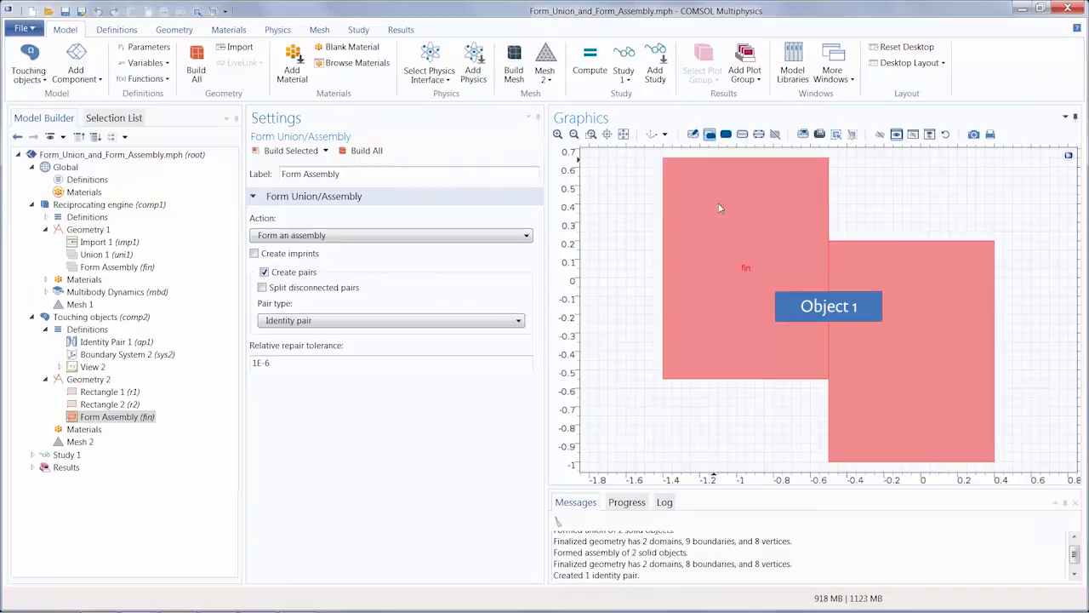
{"action": "left_click", "coordinate": [80, 441]}
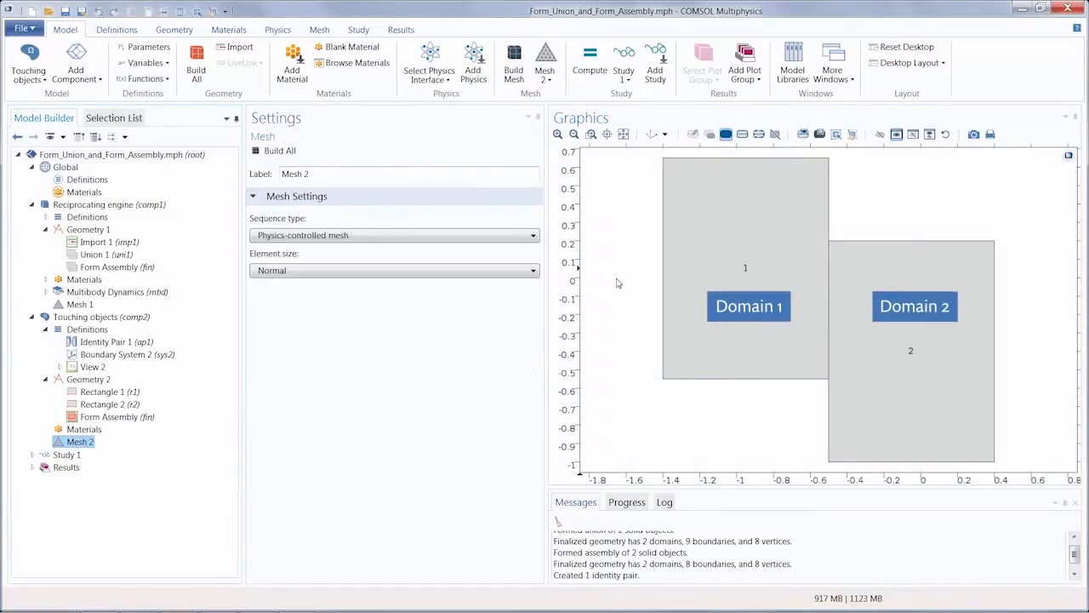
{"action": "left_click", "coordinate": [742, 134]}
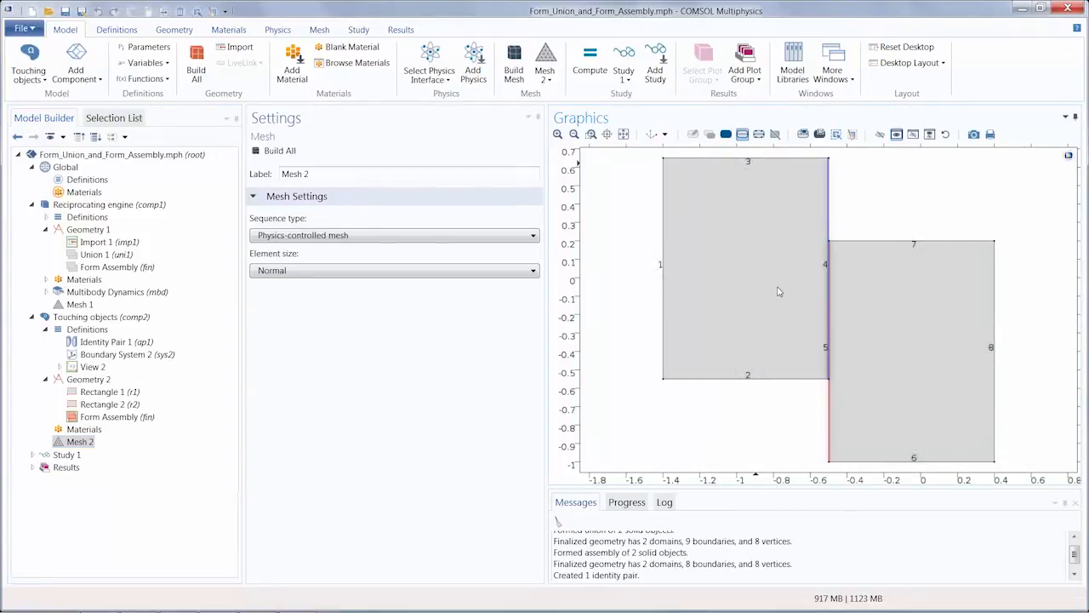
{"action": "left_click", "coordinate": [827, 306]}
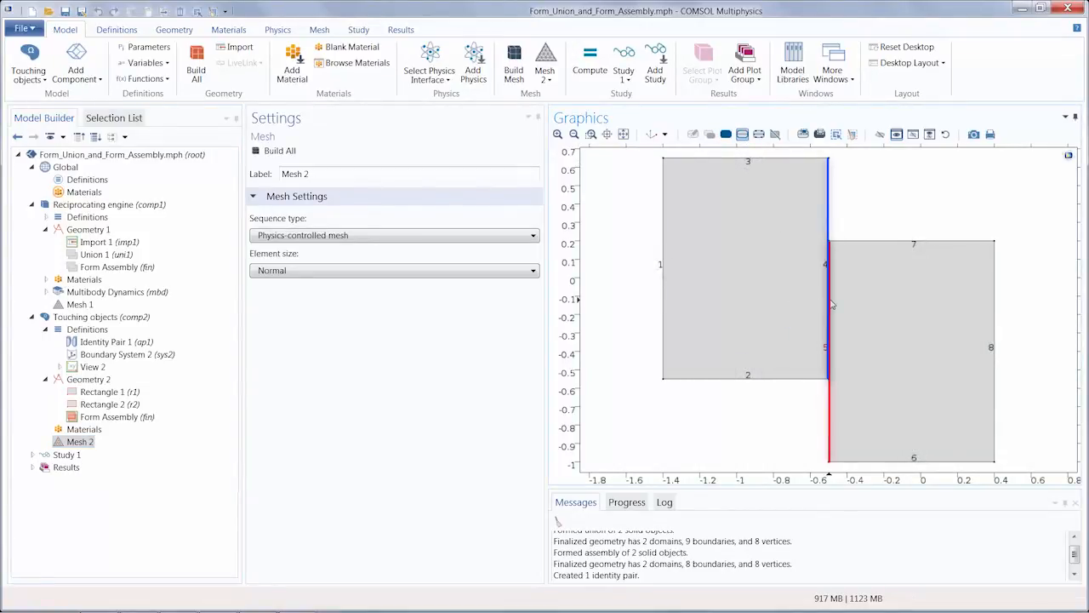
Step: List the assembly's eight boundaries, highlight boundary 5, and return to the model tree
{"action": "left_click", "coordinate": [114, 118]}
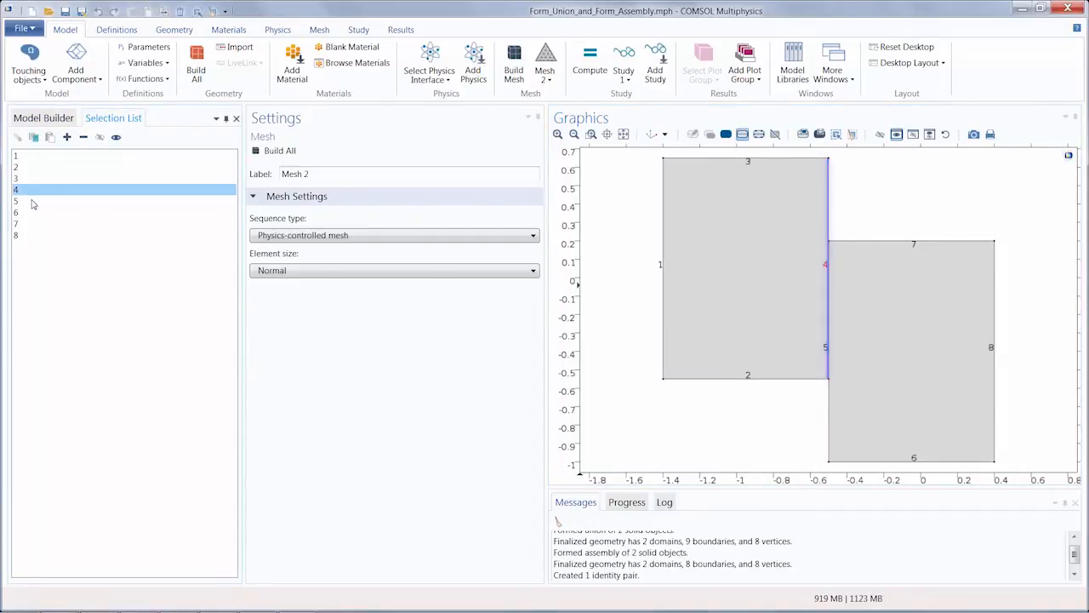
{"action": "left_click", "coordinate": [26, 201]}
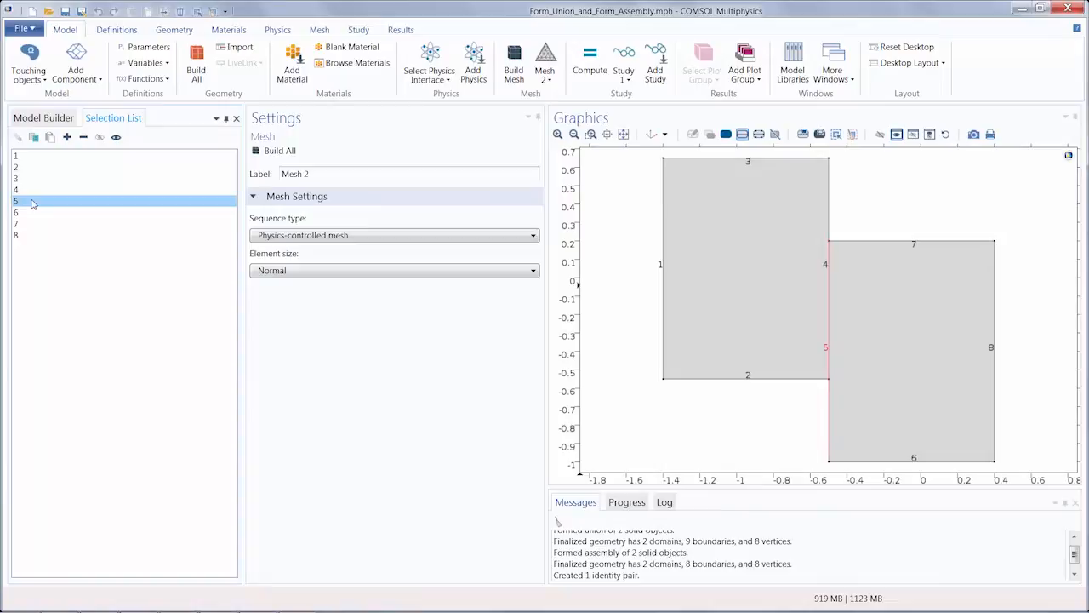
{"action": "left_click", "coordinate": [42, 118]}
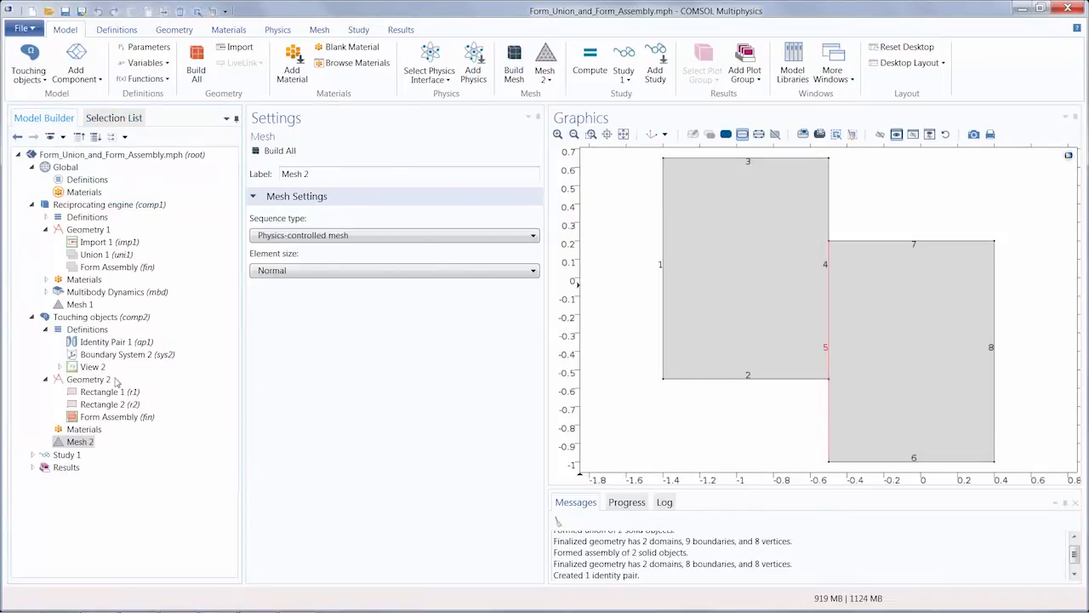
Step: Add an Extra fine Size to Free Triangular 1, restricted to domain 1 (left rectangle)
{"action": "left_click", "coordinate": [116, 416]}
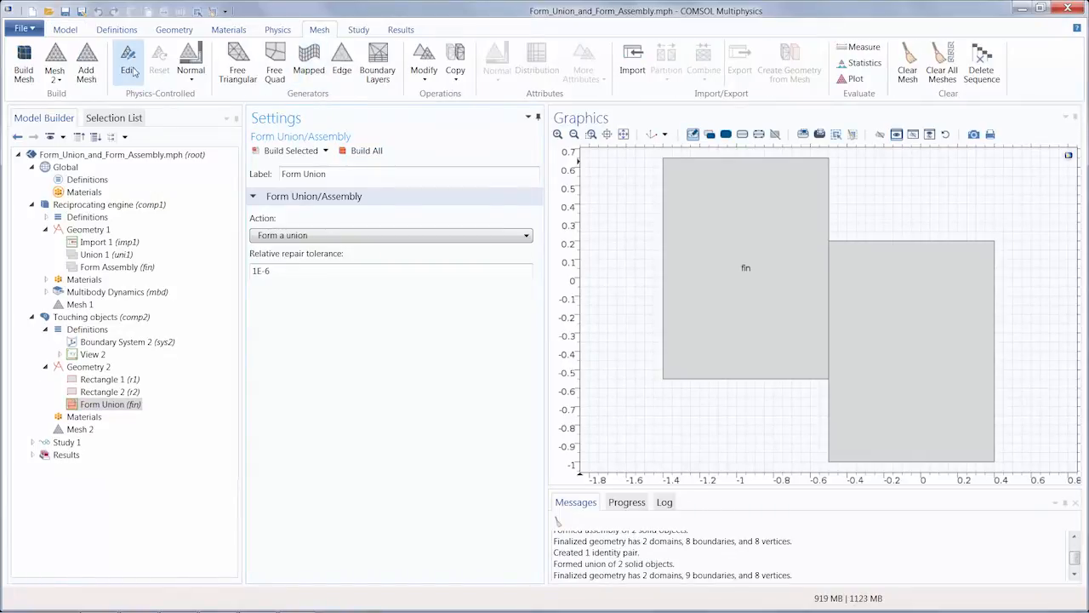
{"action": "left_click", "coordinate": [88, 441]}
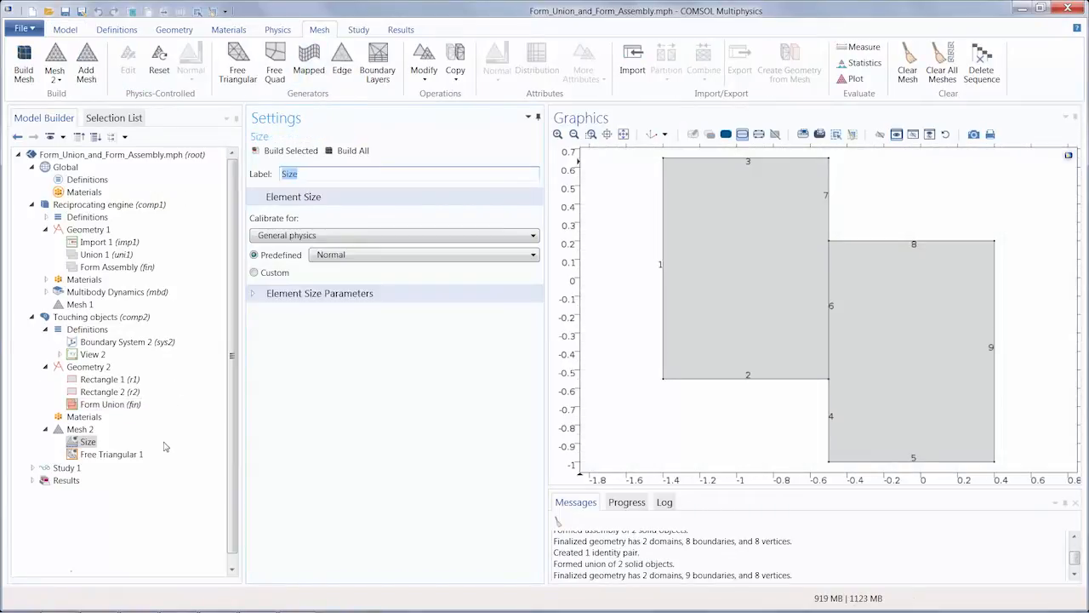
{"action": "left_click", "coordinate": [112, 454]}
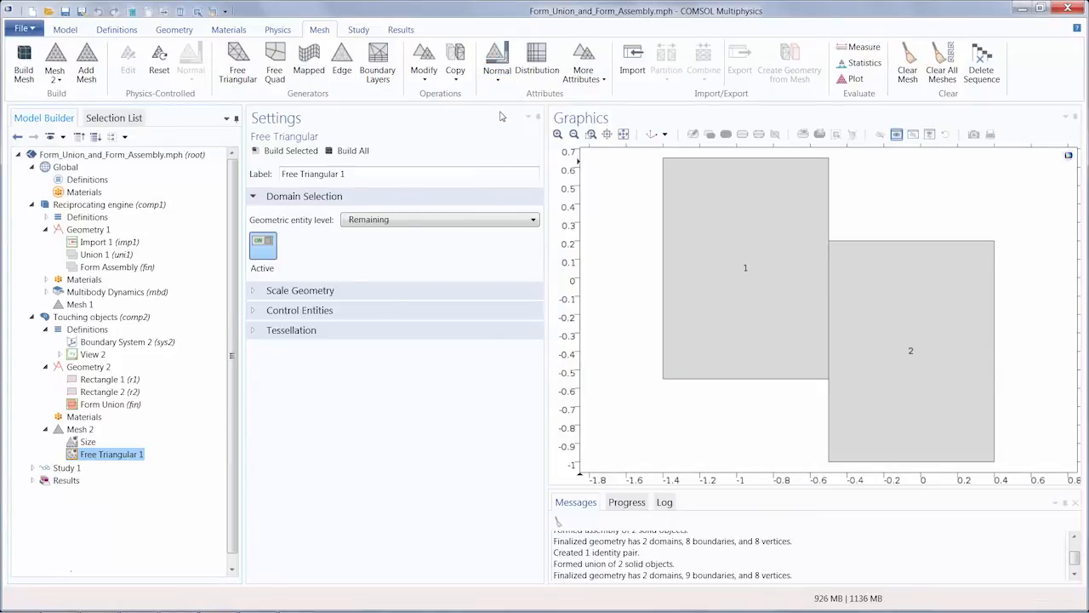
{"action": "left_click", "coordinate": [440, 219]}
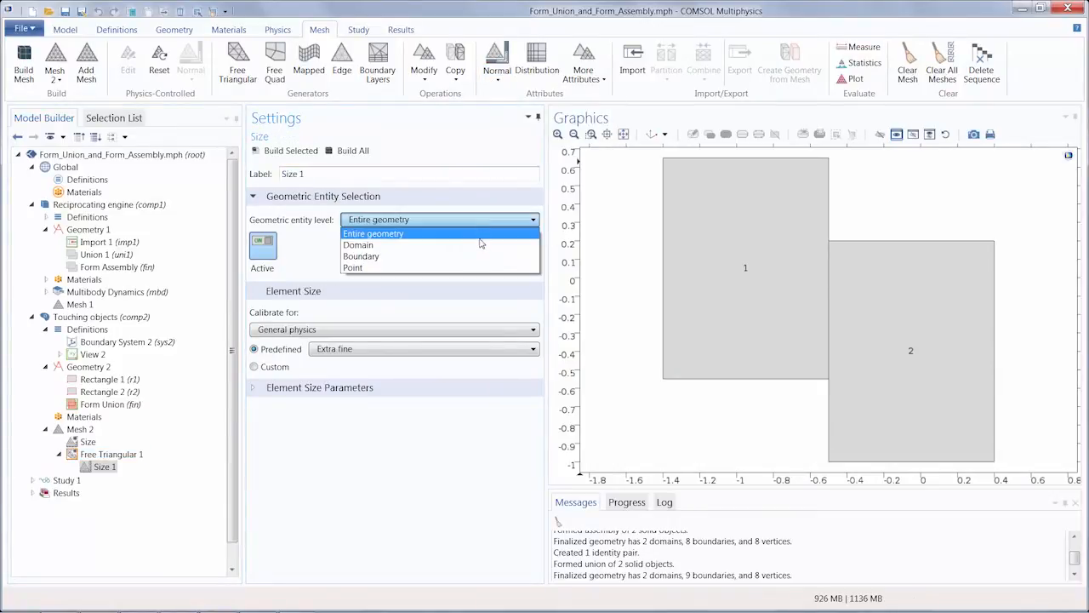
{"action": "left_click", "coordinate": [357, 245]}
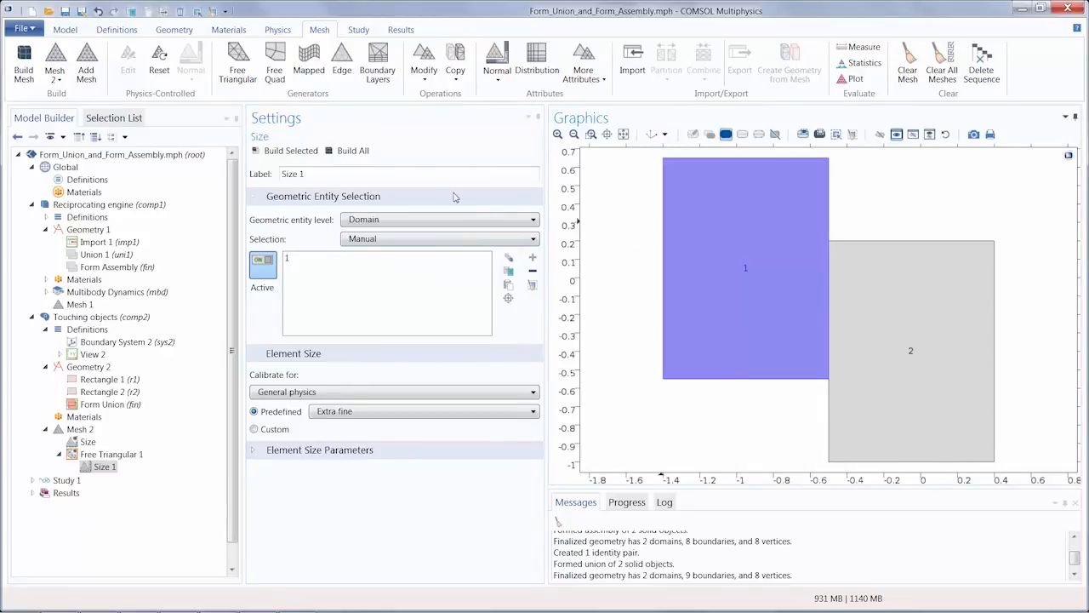
{"action": "left_click", "coordinate": [352, 151]}
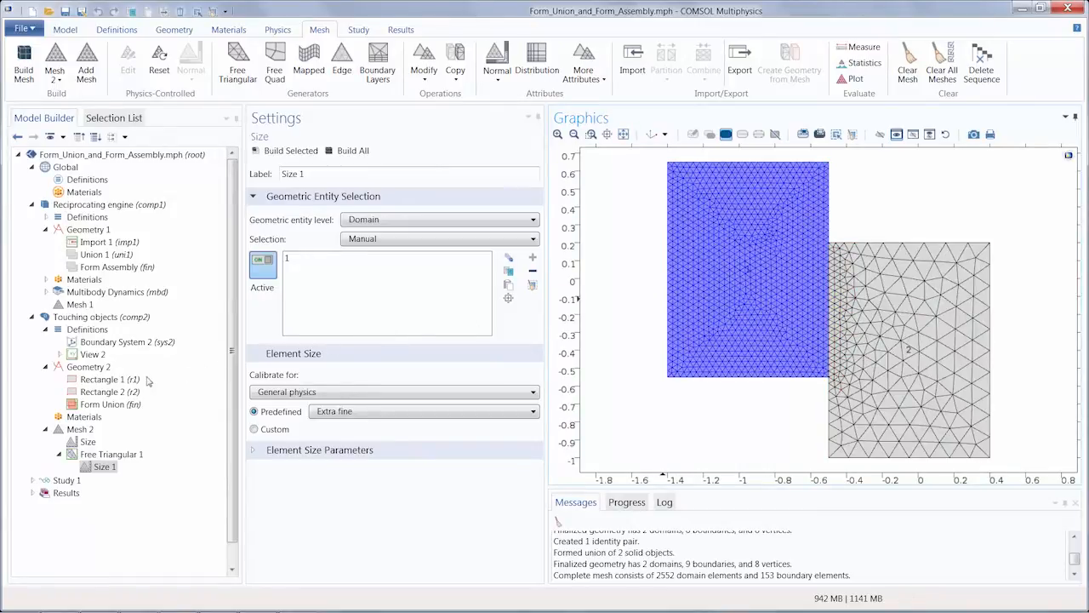
Step: Select Rectangle 1 to show r1's 0.9 by 1.2 m size and position
{"action": "left_click", "coordinate": [107, 379]}
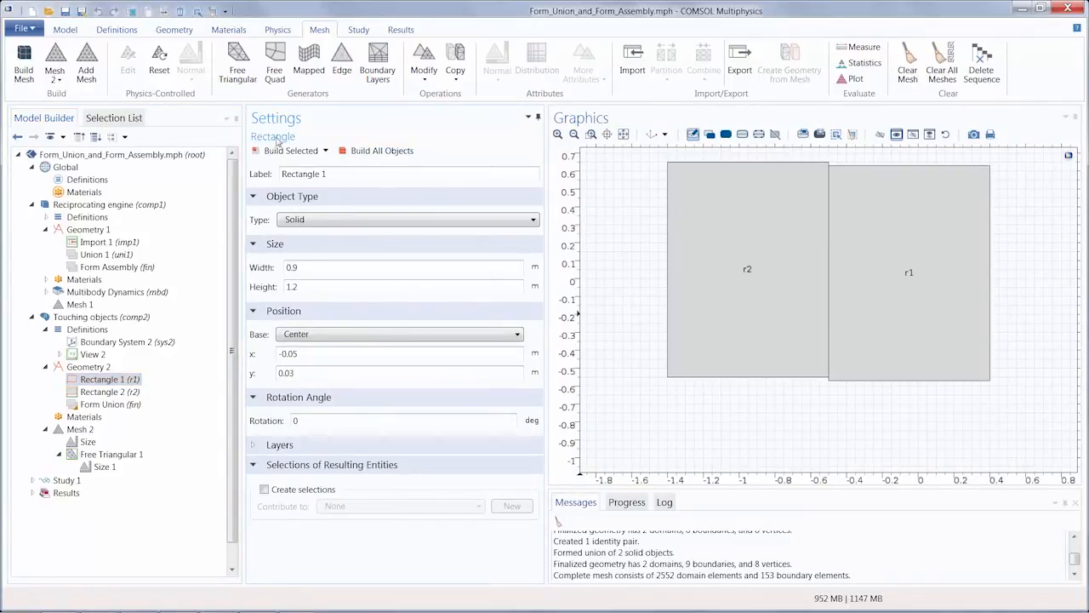
Step: Remesh the union into 2677 domain elements, zoom on the offset corner, then zoom extents
{"action": "left_click", "coordinate": [80, 429]}
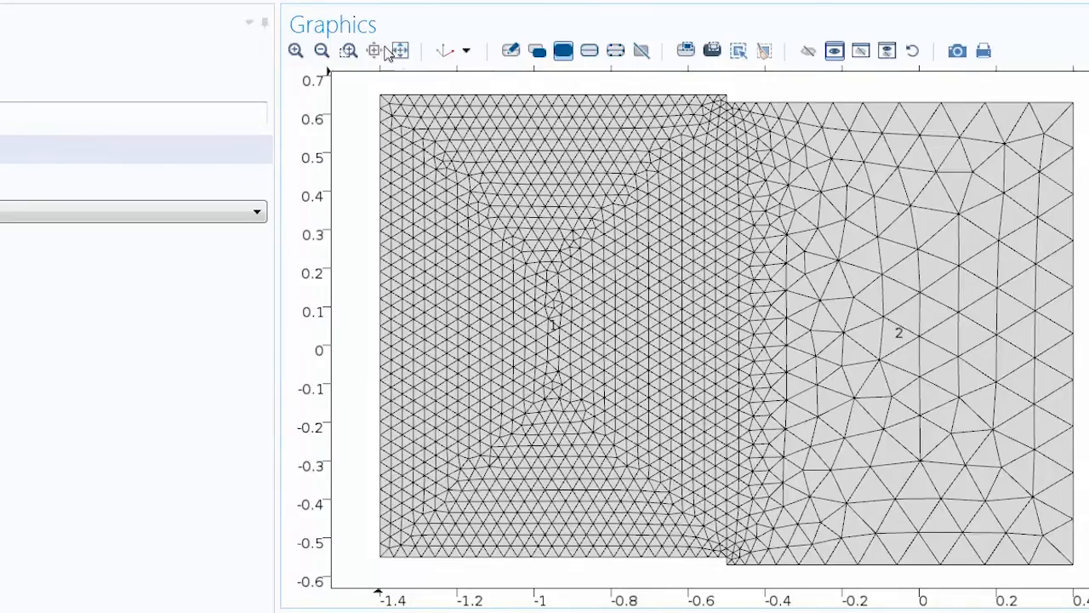
{"action": "left_click_drag", "start_coordinate": [679, 87], "coordinate": [793, 166]}
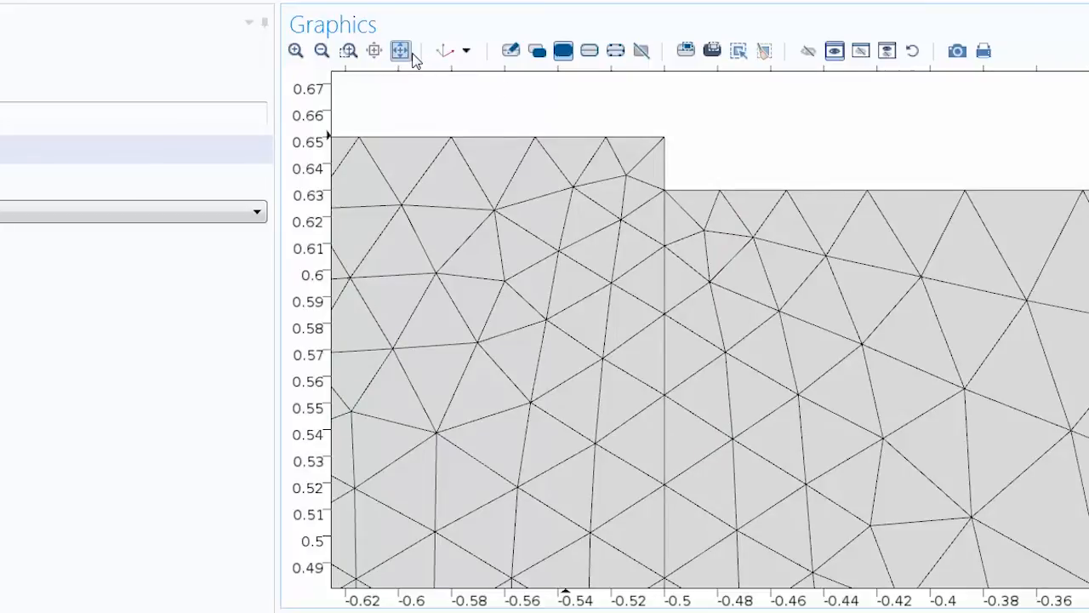
{"action": "left_click", "coordinate": [400, 51]}
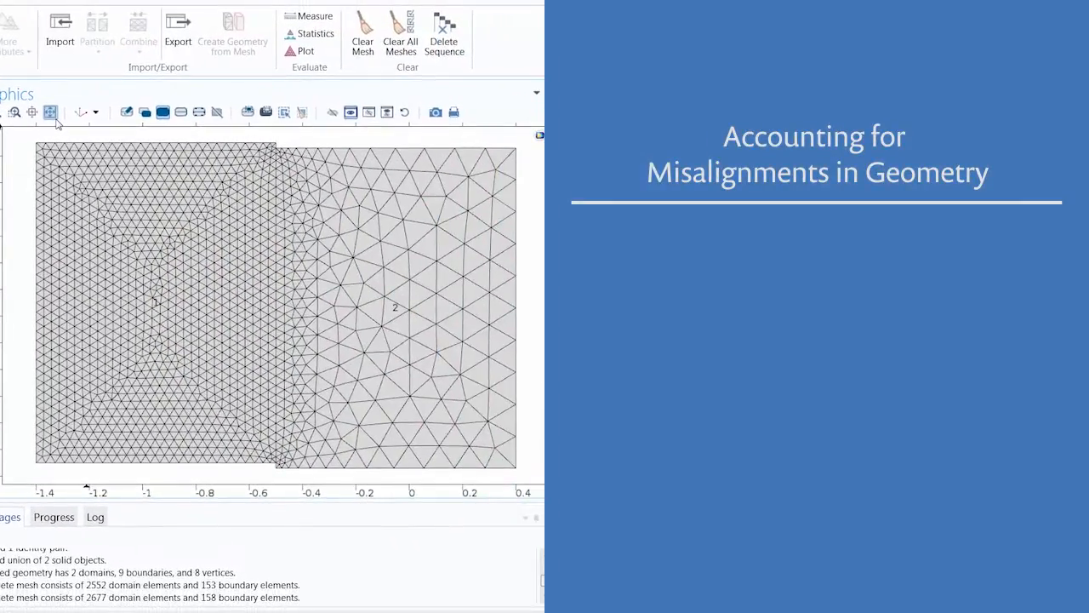
Step: Switch the rectangles' finalization Action to Form an assembly with identity pairs
{"action": "left_click", "coordinate": [396, 306]}
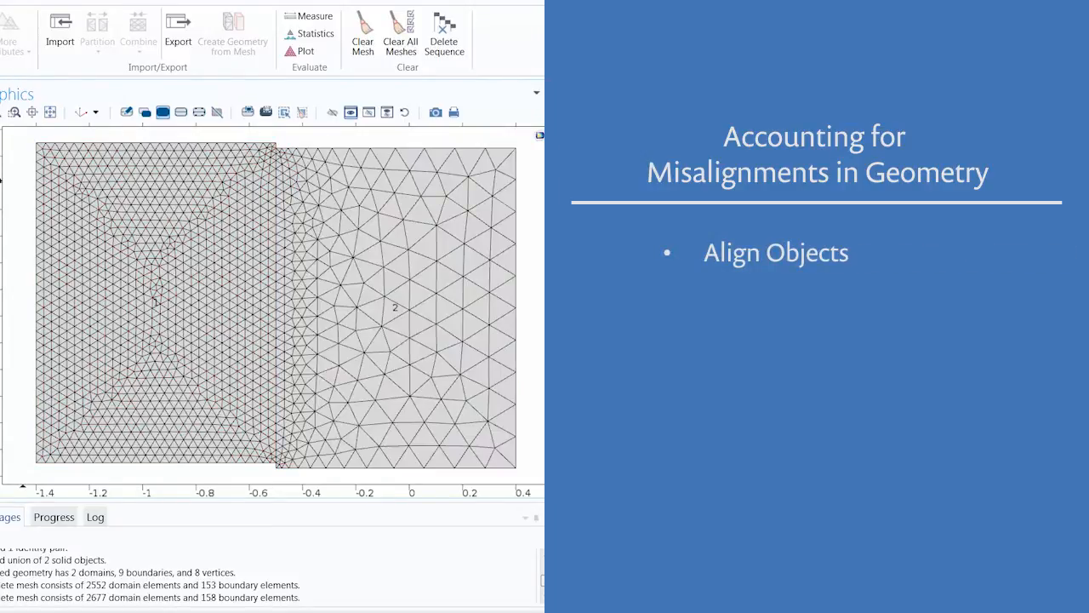
{"action": "left_click", "coordinate": [142, 31]}
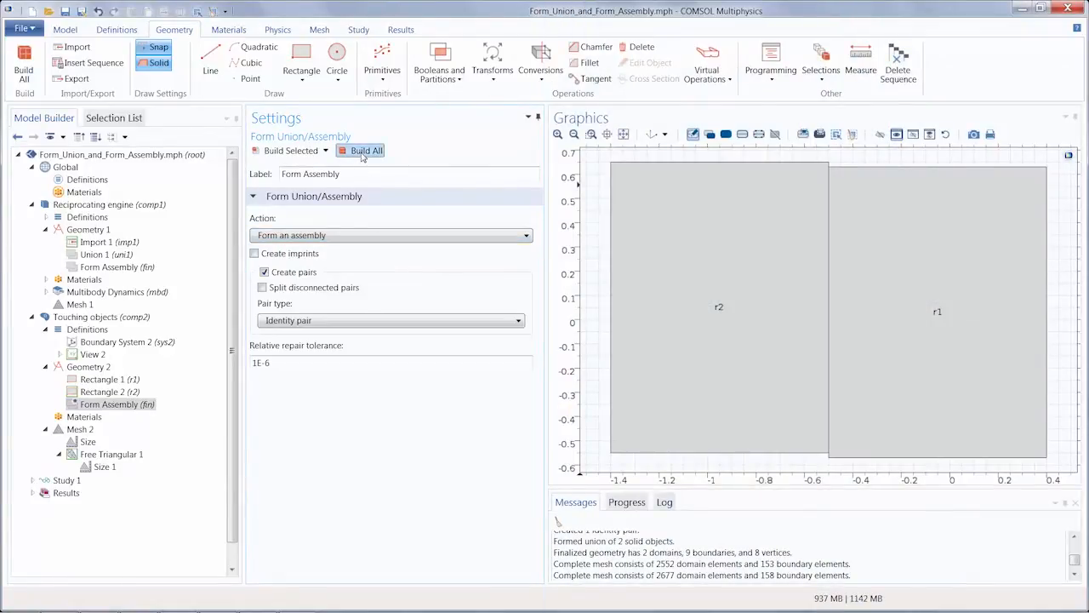
Step: Build the assembly with one identity pair and remesh into 2378 domain elements
{"action": "left_click", "coordinate": [365, 150]}
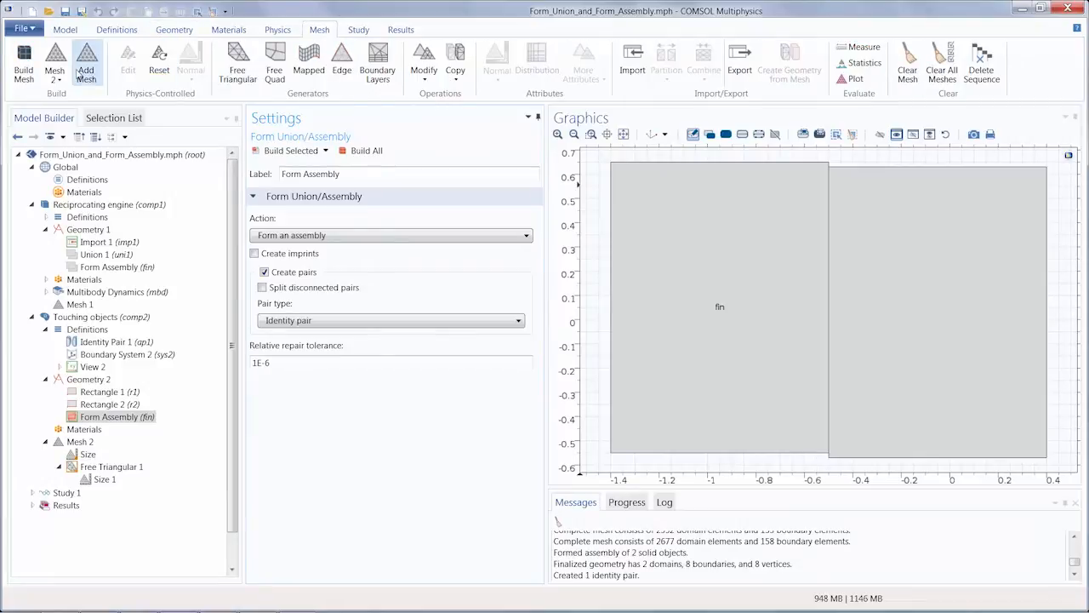
{"action": "left_click", "coordinate": [80, 441]}
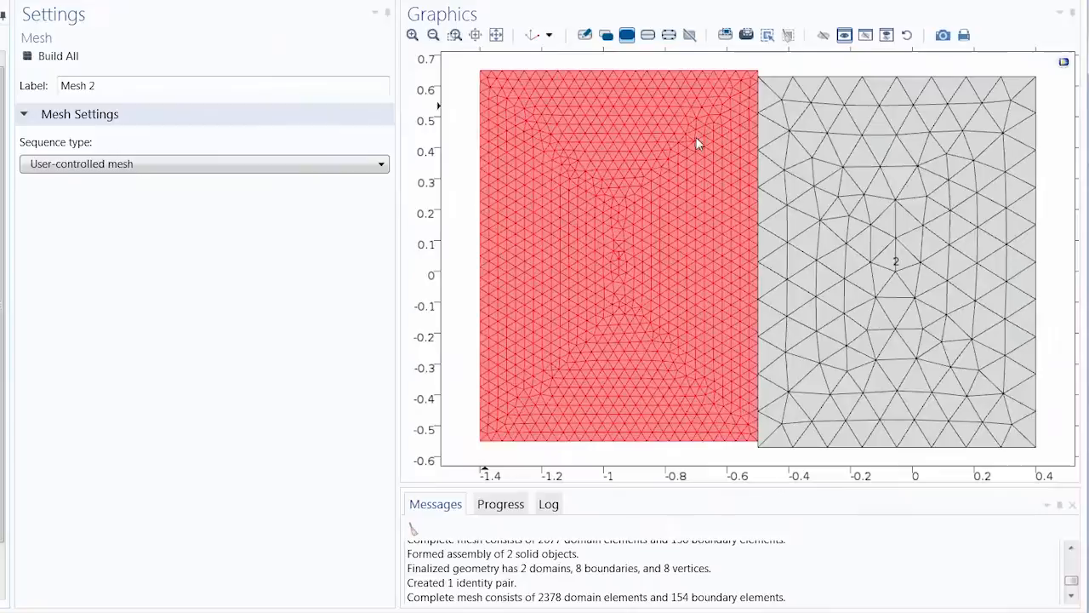
{"action": "left_click", "coordinate": [893, 255]}
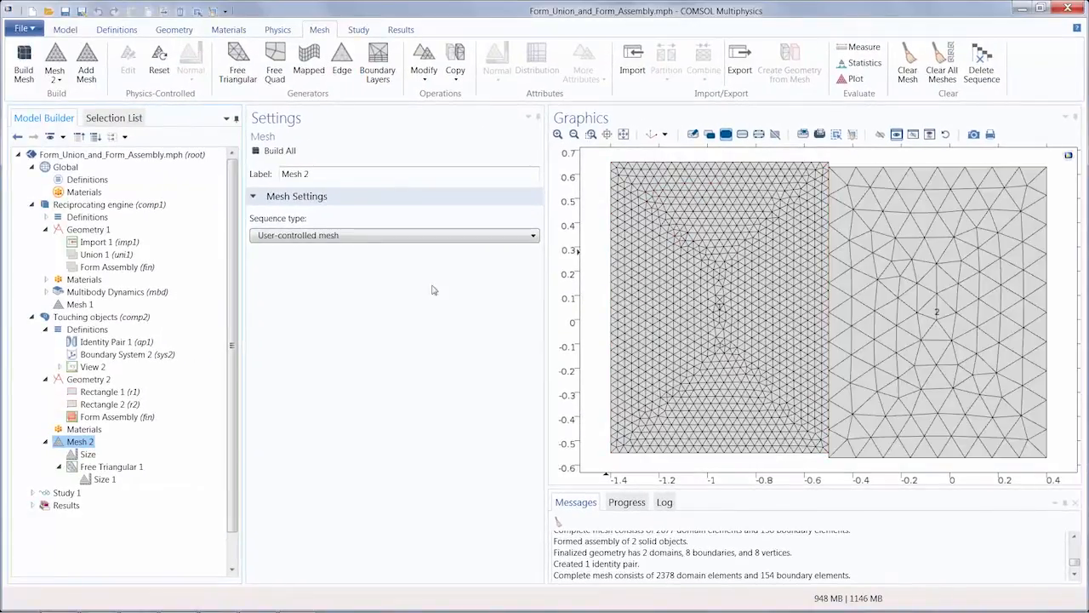
Step: Keep Identity pair as the pair type and view Identity Pair 1 linking boundaries 4 and 5
{"action": "left_click", "coordinate": [116, 416]}
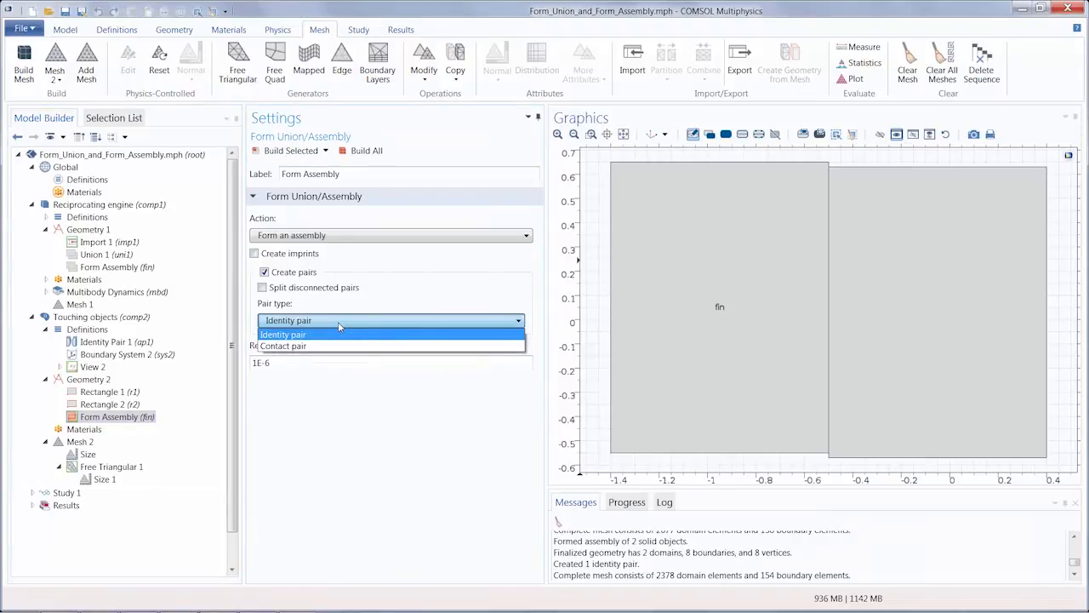
{"action": "left_click", "coordinate": [283, 333]}
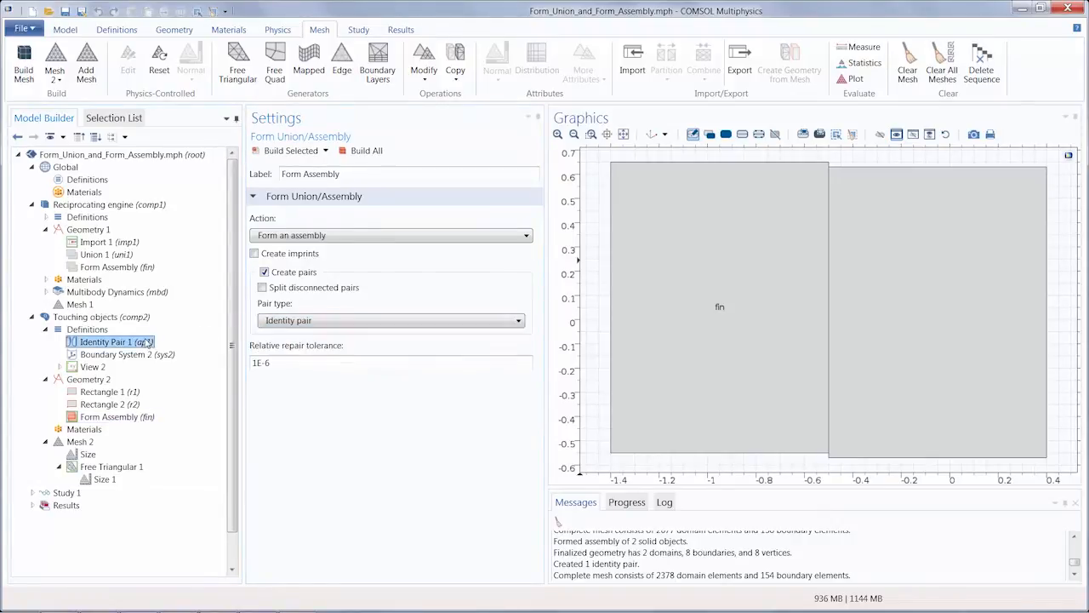
{"action": "left_click", "coordinate": [104, 342]}
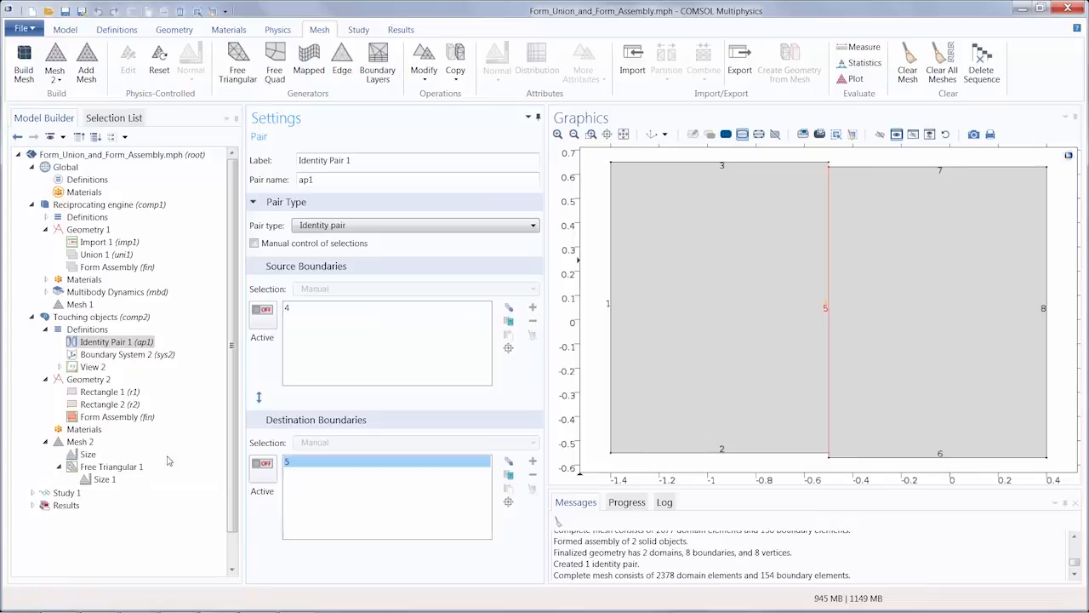
Step: Show Mesh 2 to inspect the mismatched nodes along the rectangles' shared edge
{"action": "left_click", "coordinate": [80, 441]}
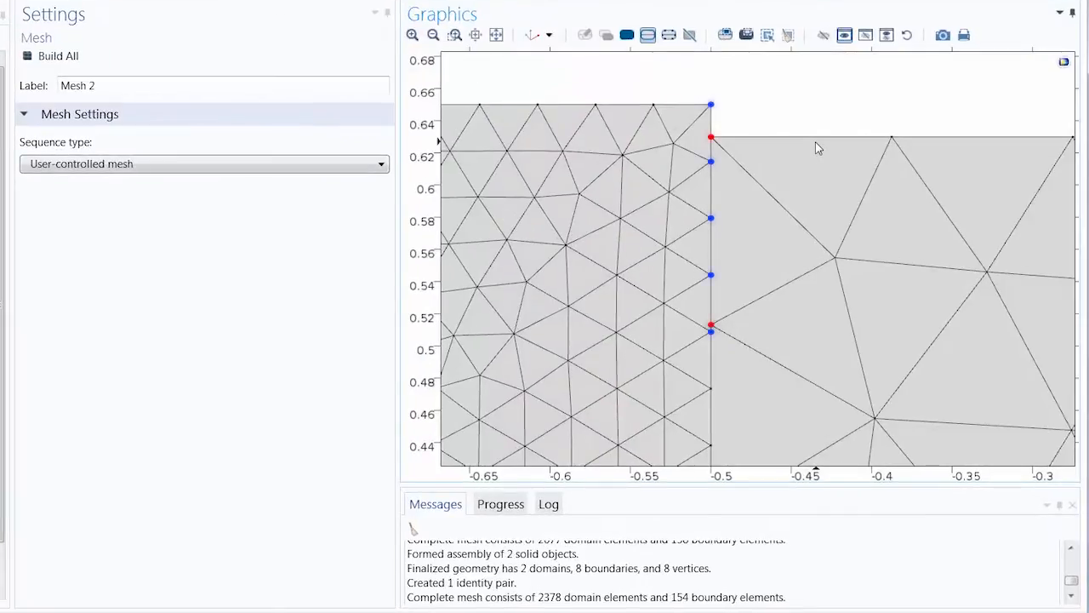
{"action": "mouse_move", "coordinate": [702, 176]}
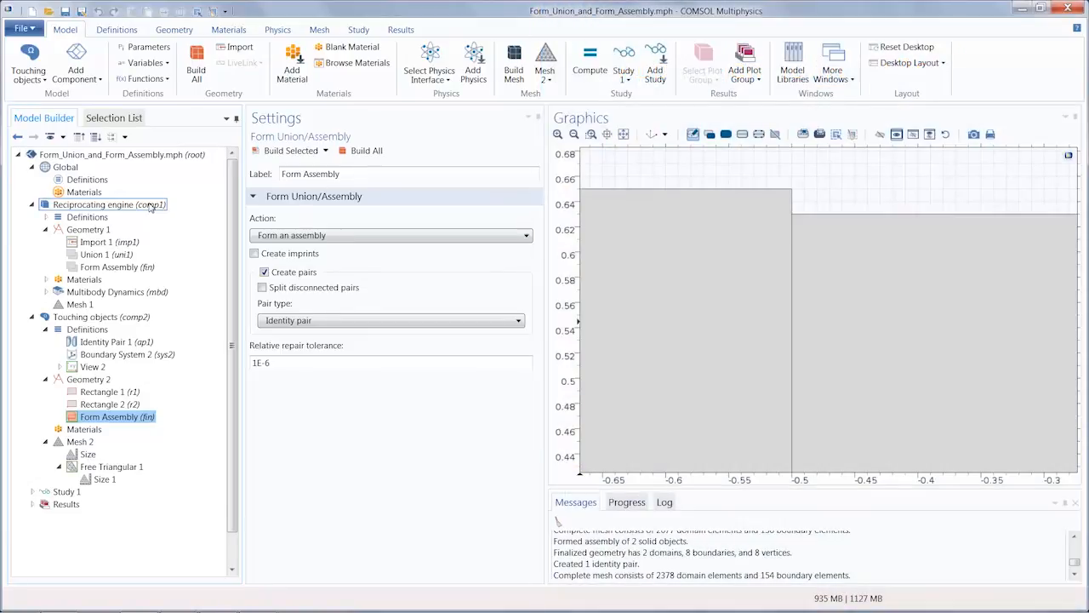
Step: Review the engine's Prismatic Joint 1, Hinge Joint 1 and its pair-free Form Assembly settings
{"action": "left_click", "coordinate": [106, 204]}
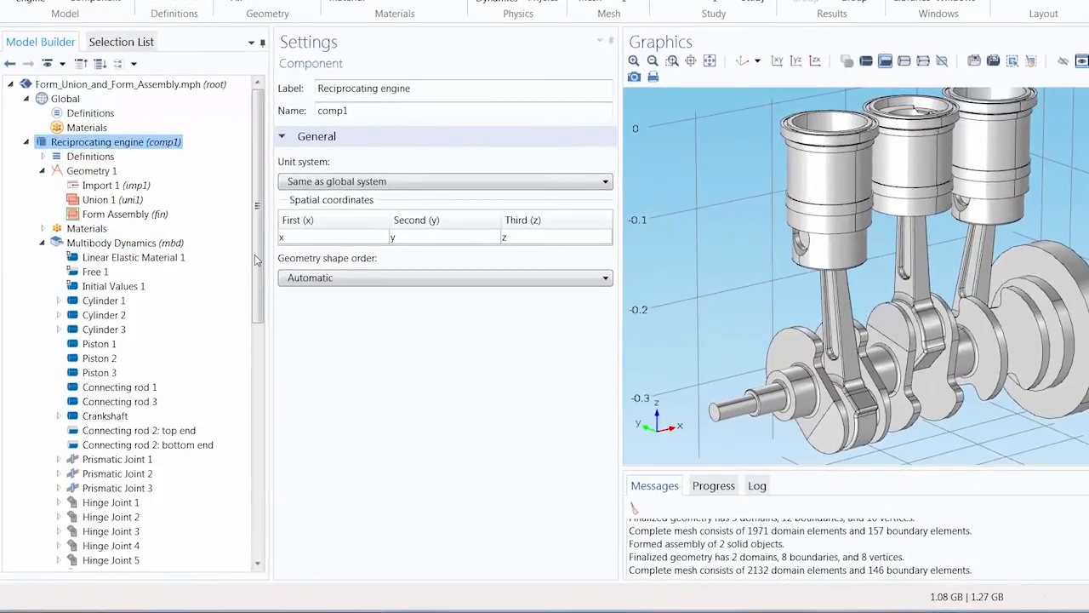
{"action": "scroll", "scroll_direction": "down", "scroll_amount": 3}
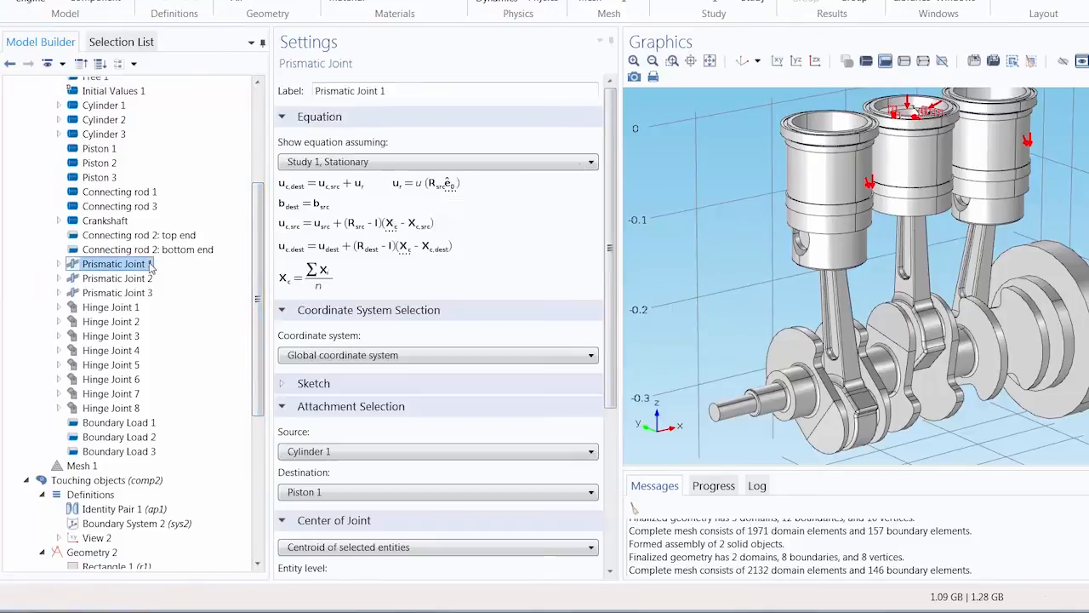
{"action": "left_click", "coordinate": [313, 383]}
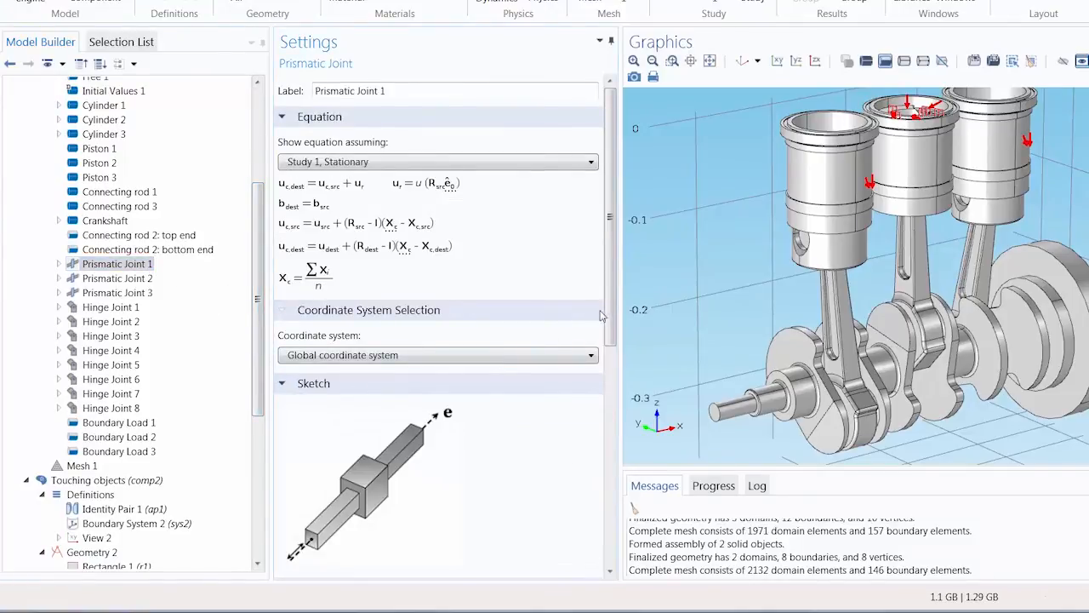
{"action": "scroll", "scroll_direction": "down", "scroll_amount": 3}
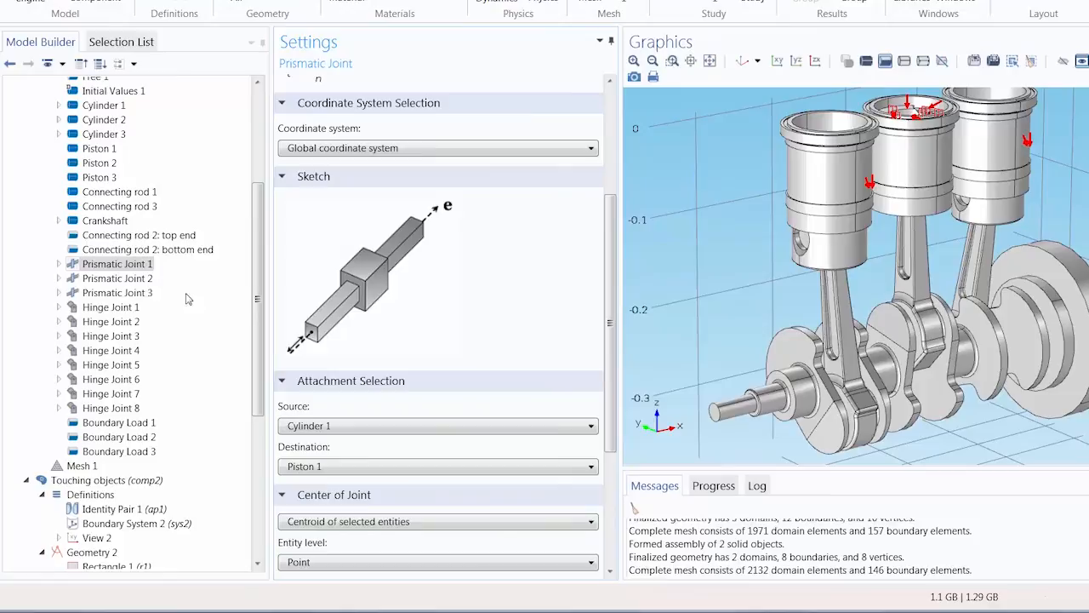
{"action": "left_click", "coordinate": [111, 306]}
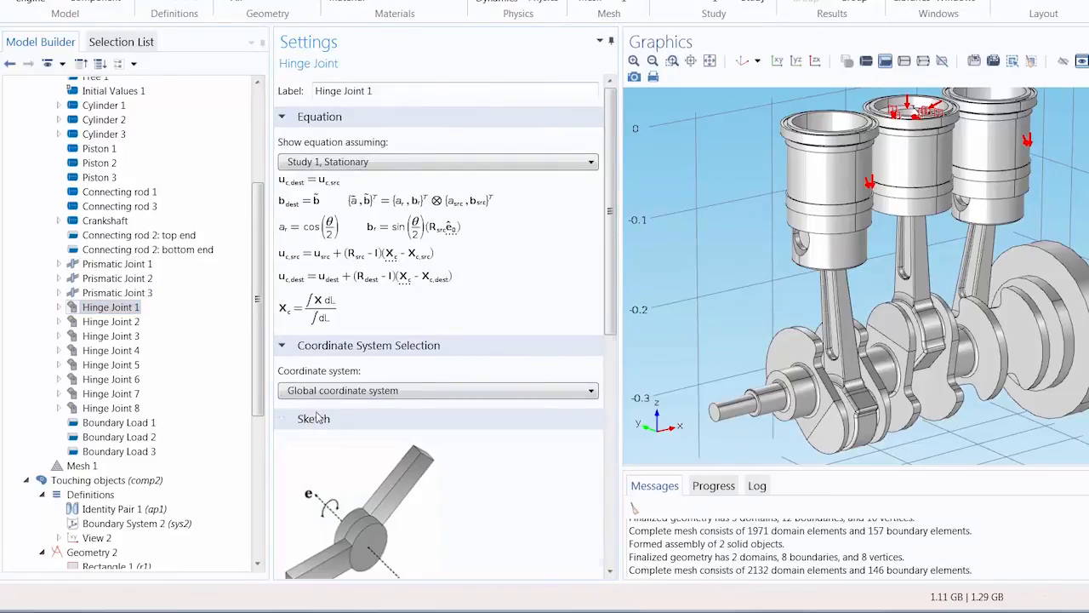
{"action": "scroll", "scroll_direction": "down", "scroll_amount": 3}
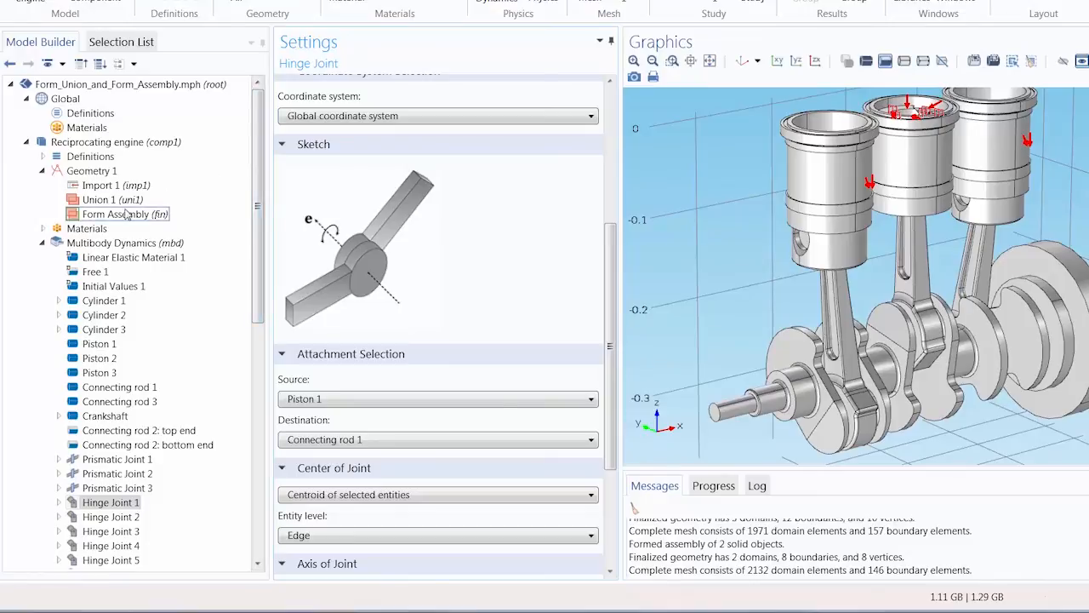
{"action": "left_click", "coordinate": [124, 213]}
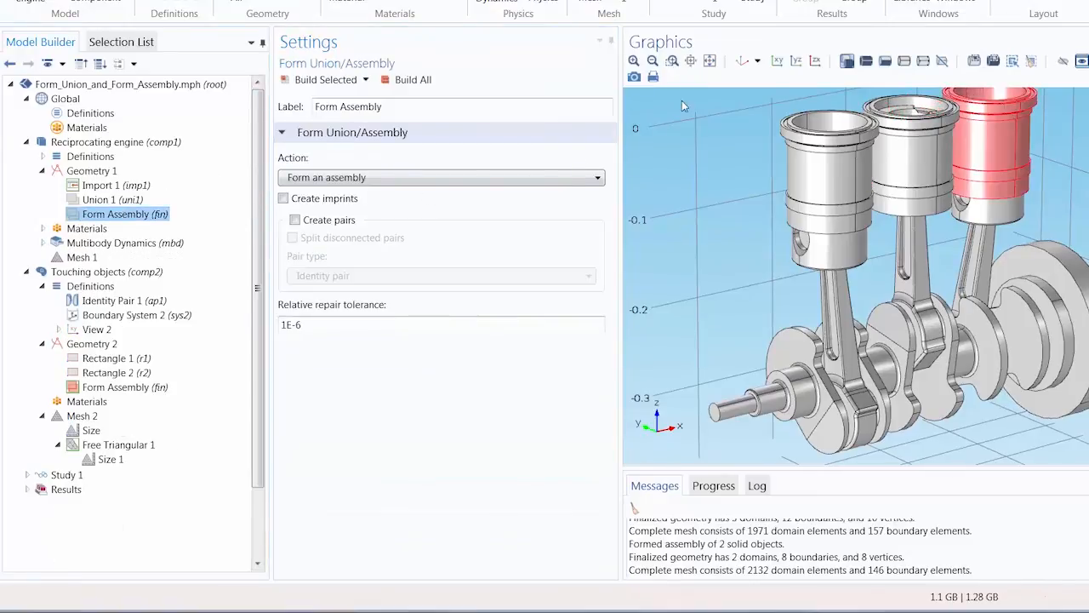